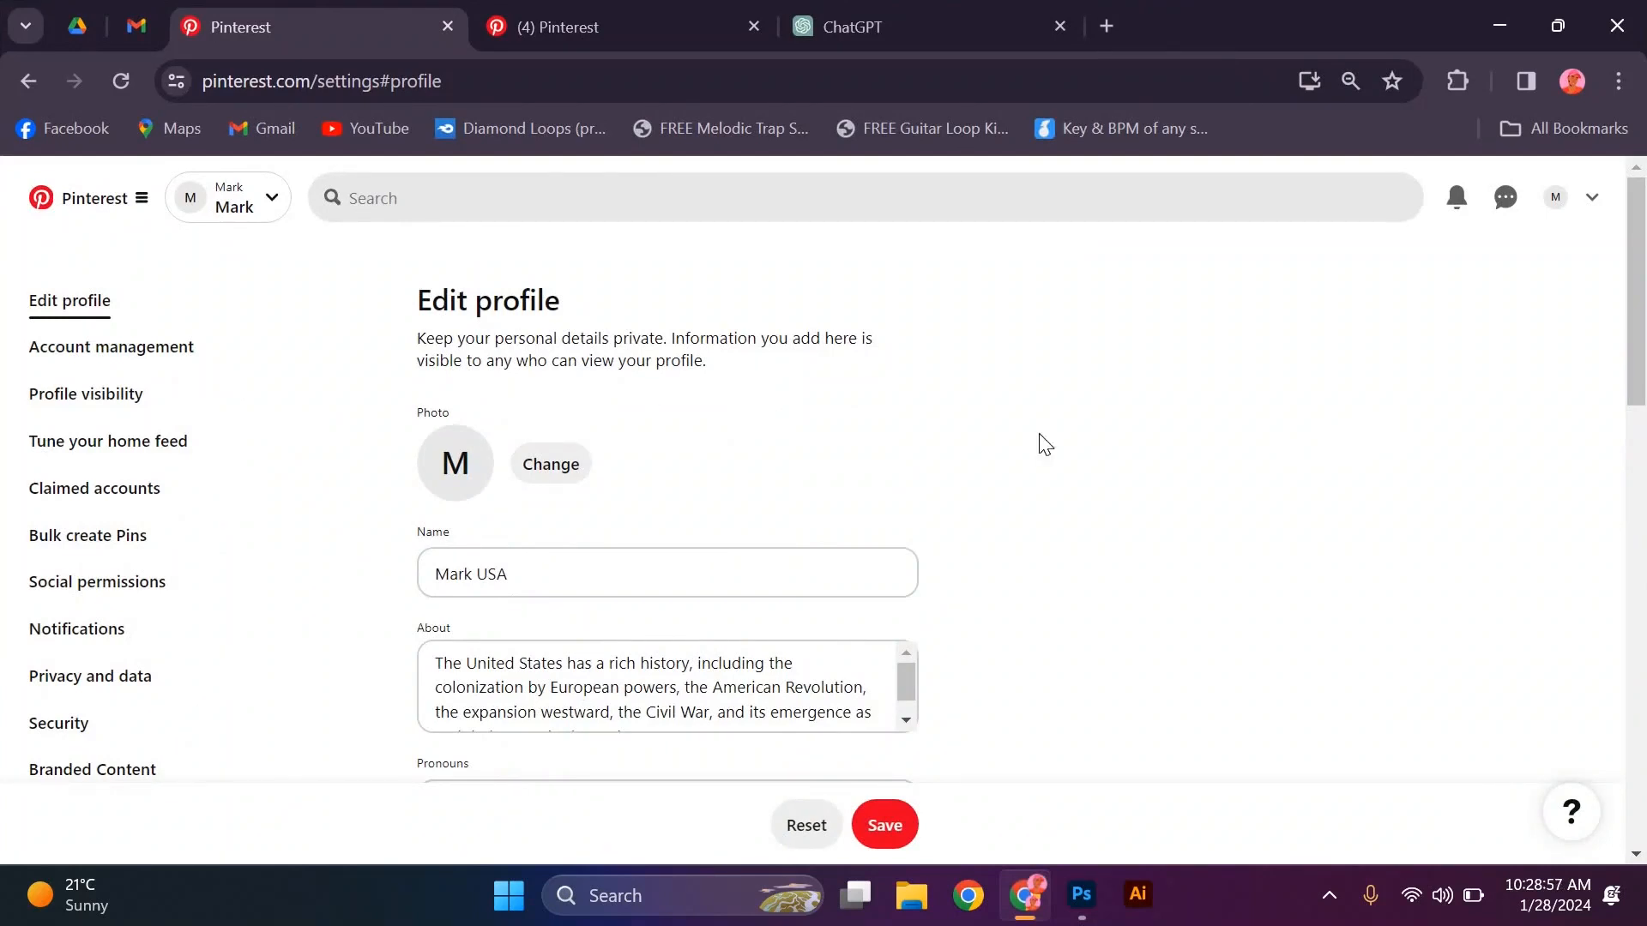
- Begin editing the profile's About description and select the word 'States' in it
{"action": "left_click", "coordinate": [498, 639]}
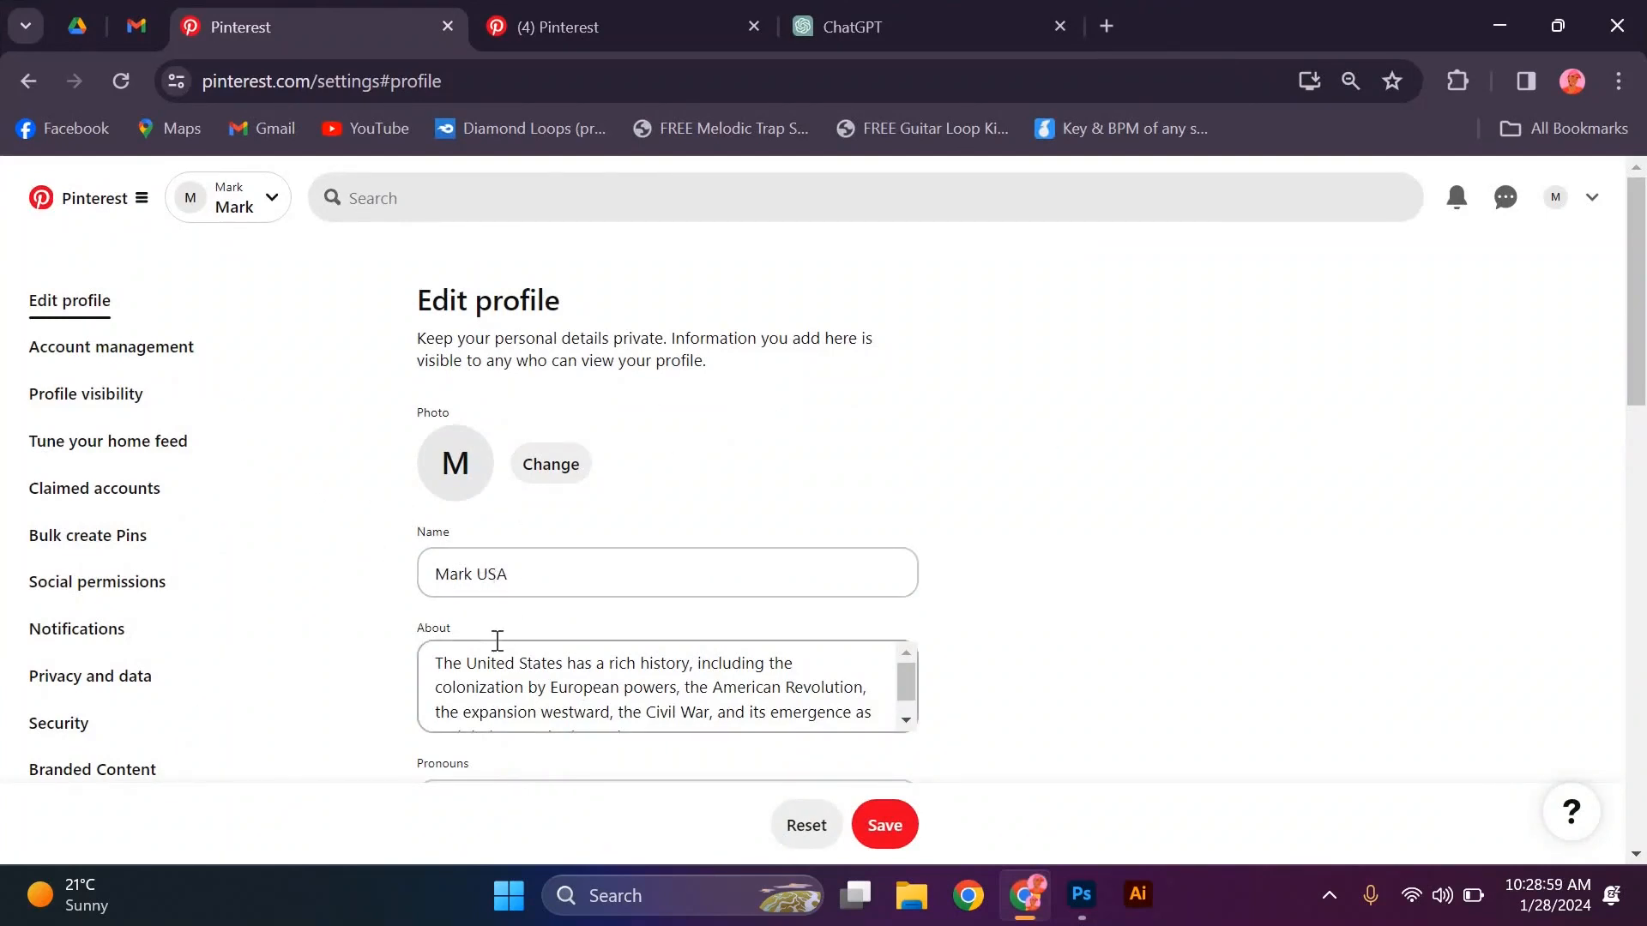
{"action": "scroll", "scroll_direction": "down", "scroll_amount": 3}
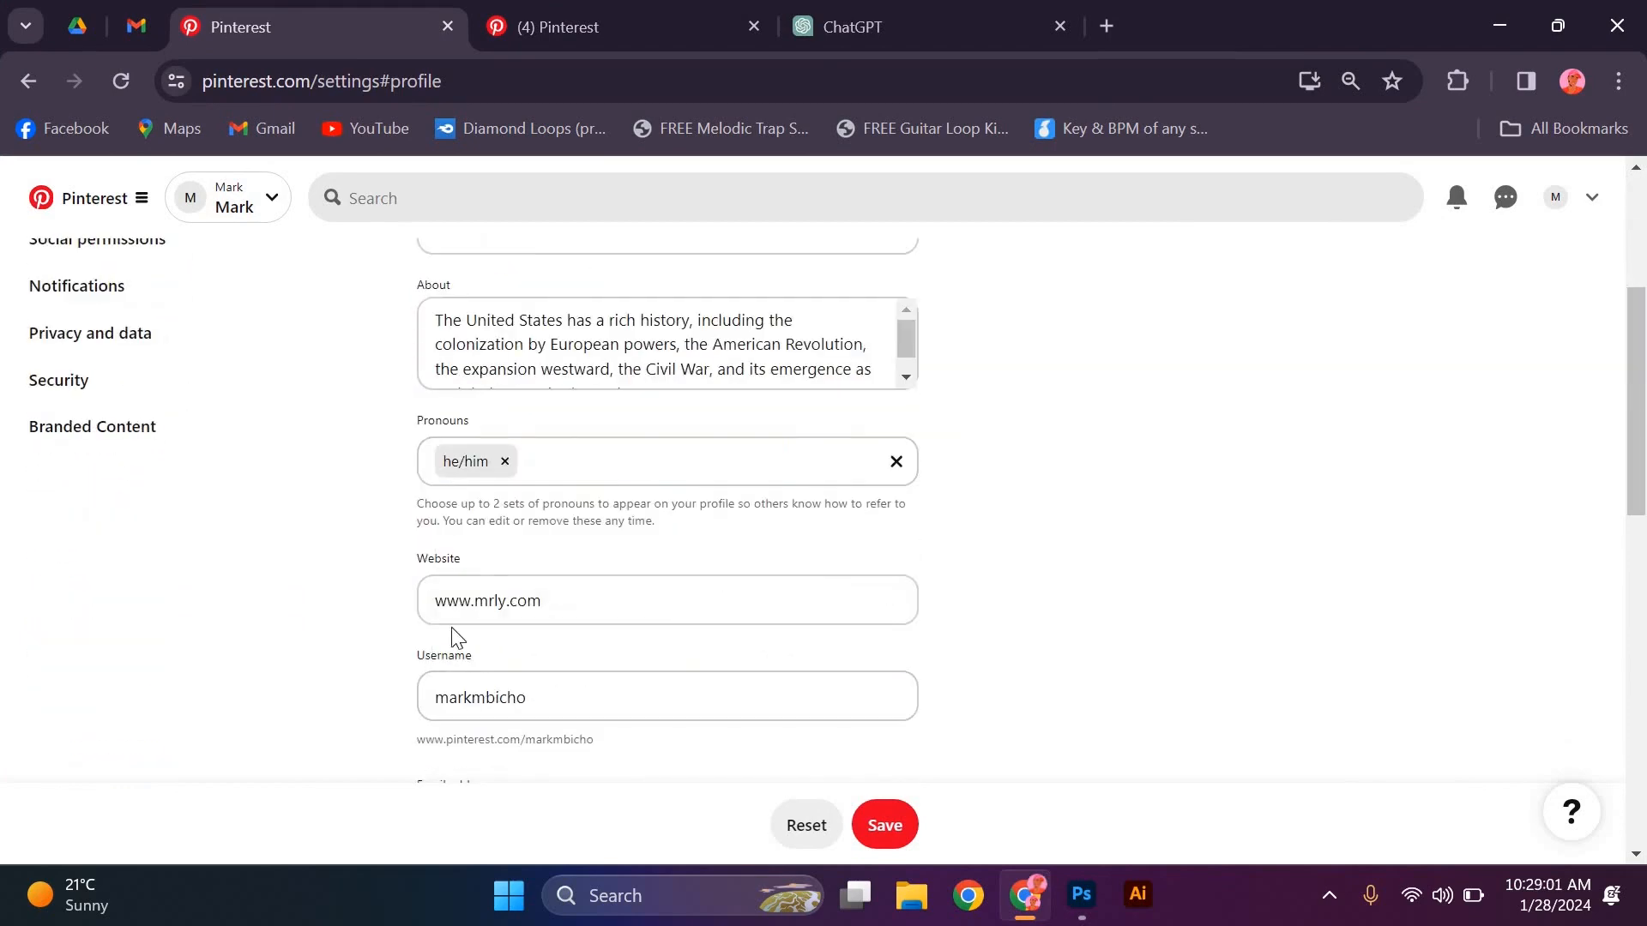
{"action": "double_click", "coordinate": [540, 493]}
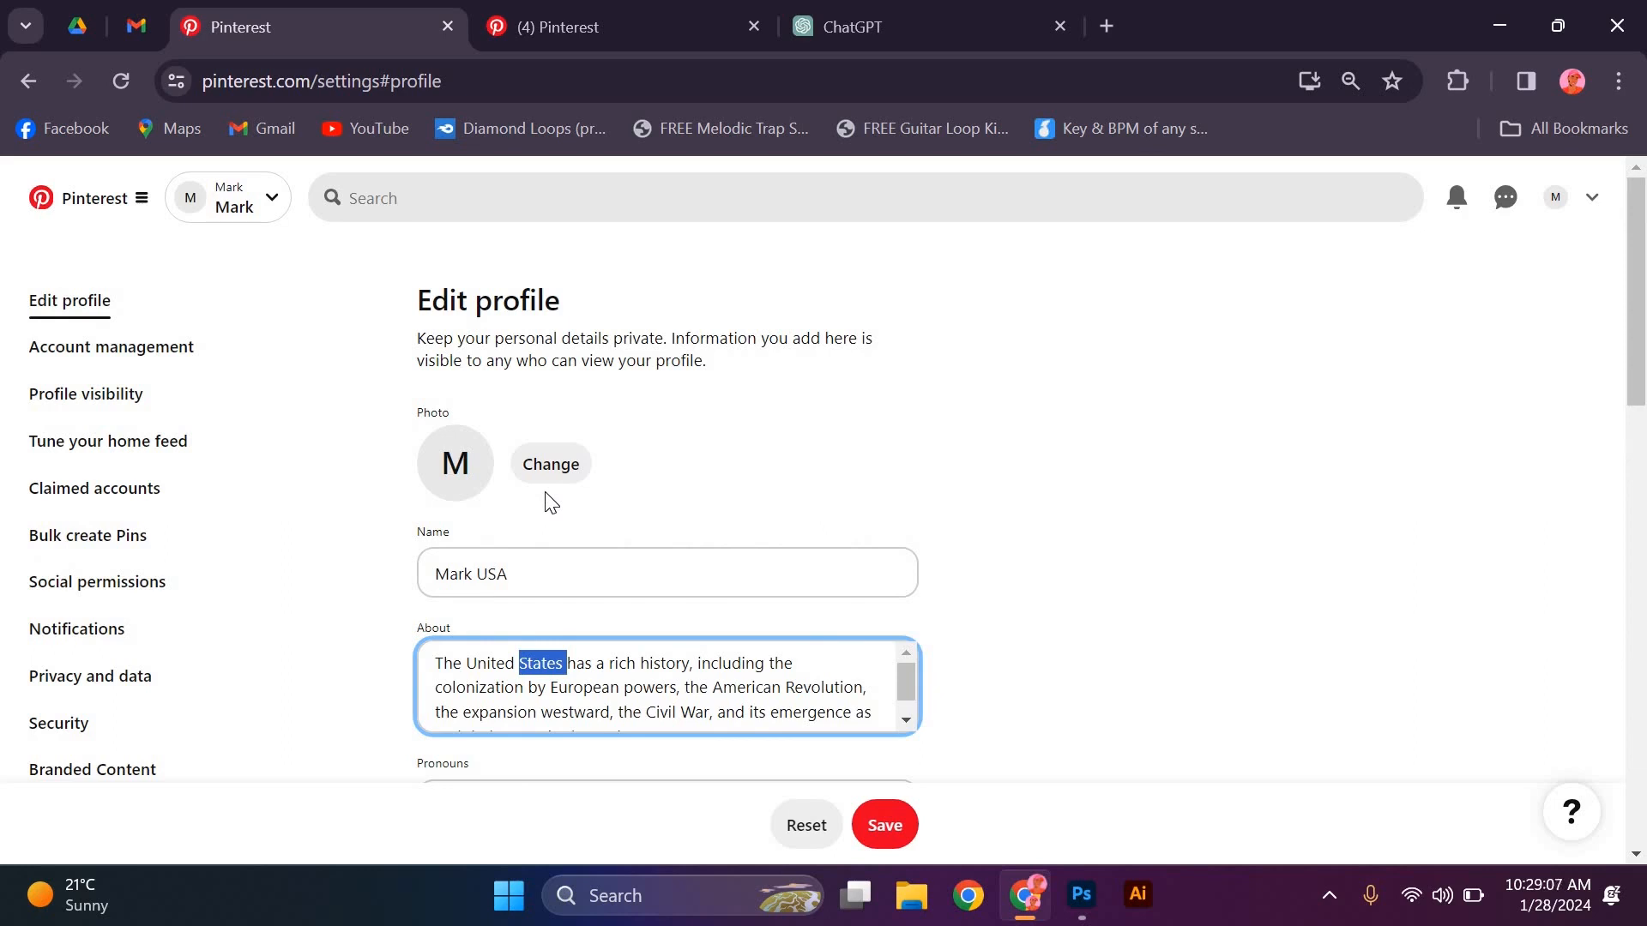
{"action": "mouse_move", "coordinate": [573, 530]}
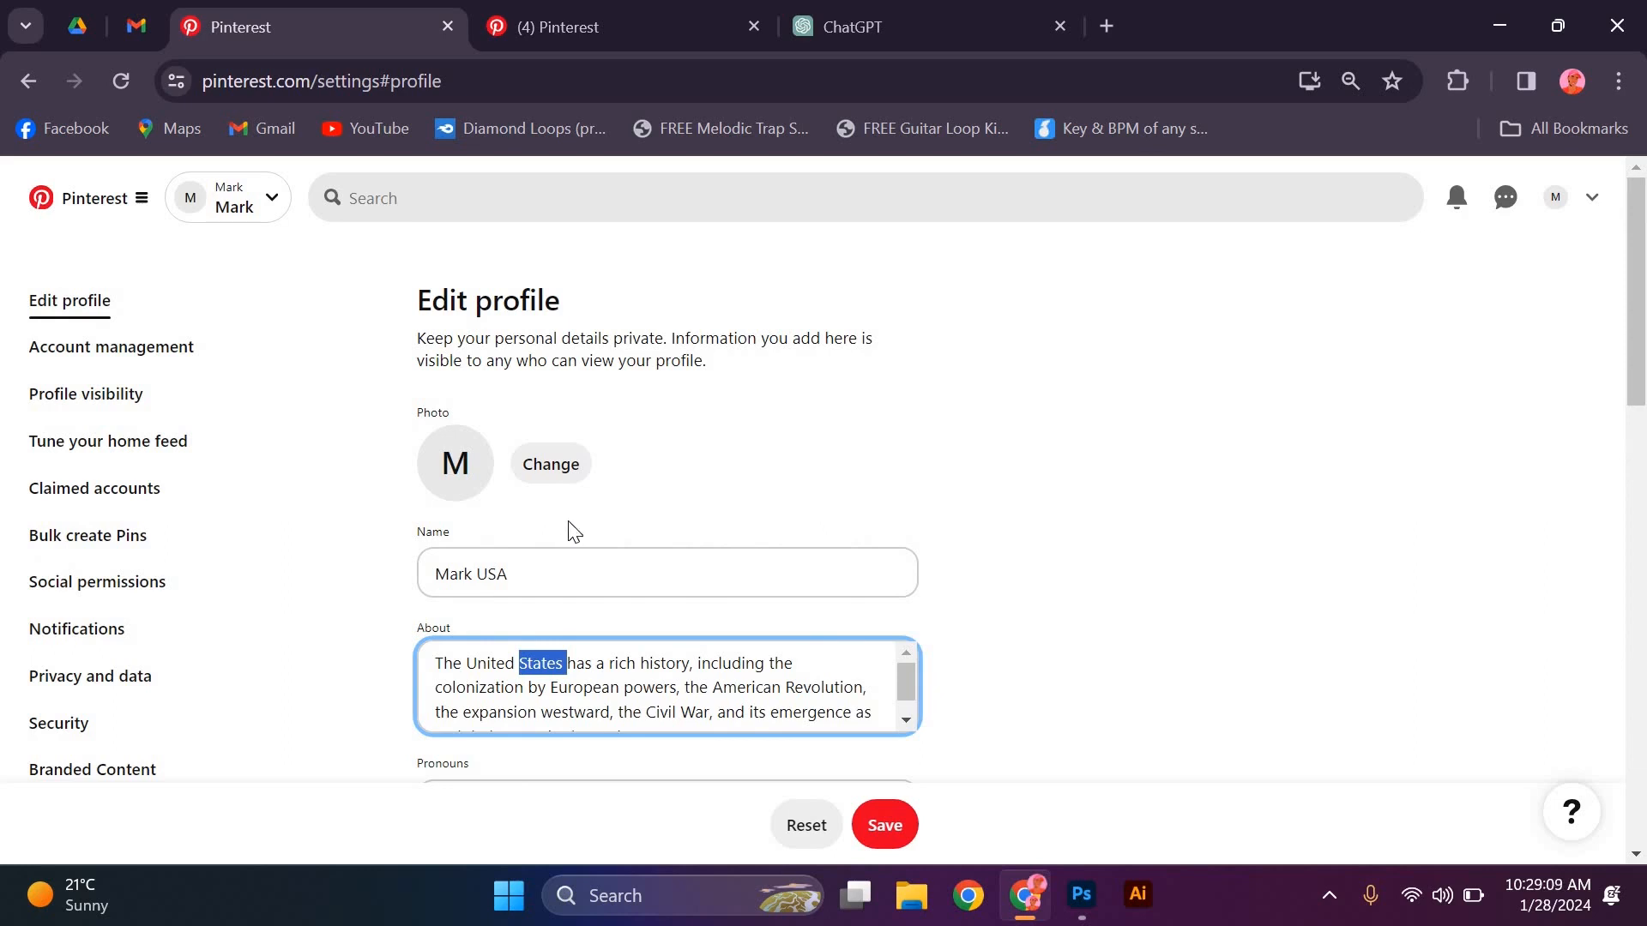
- Switch to the 'usa' pin results and browse the American landmark and flag pins
{"action": "left_click", "coordinate": [623, 25]}
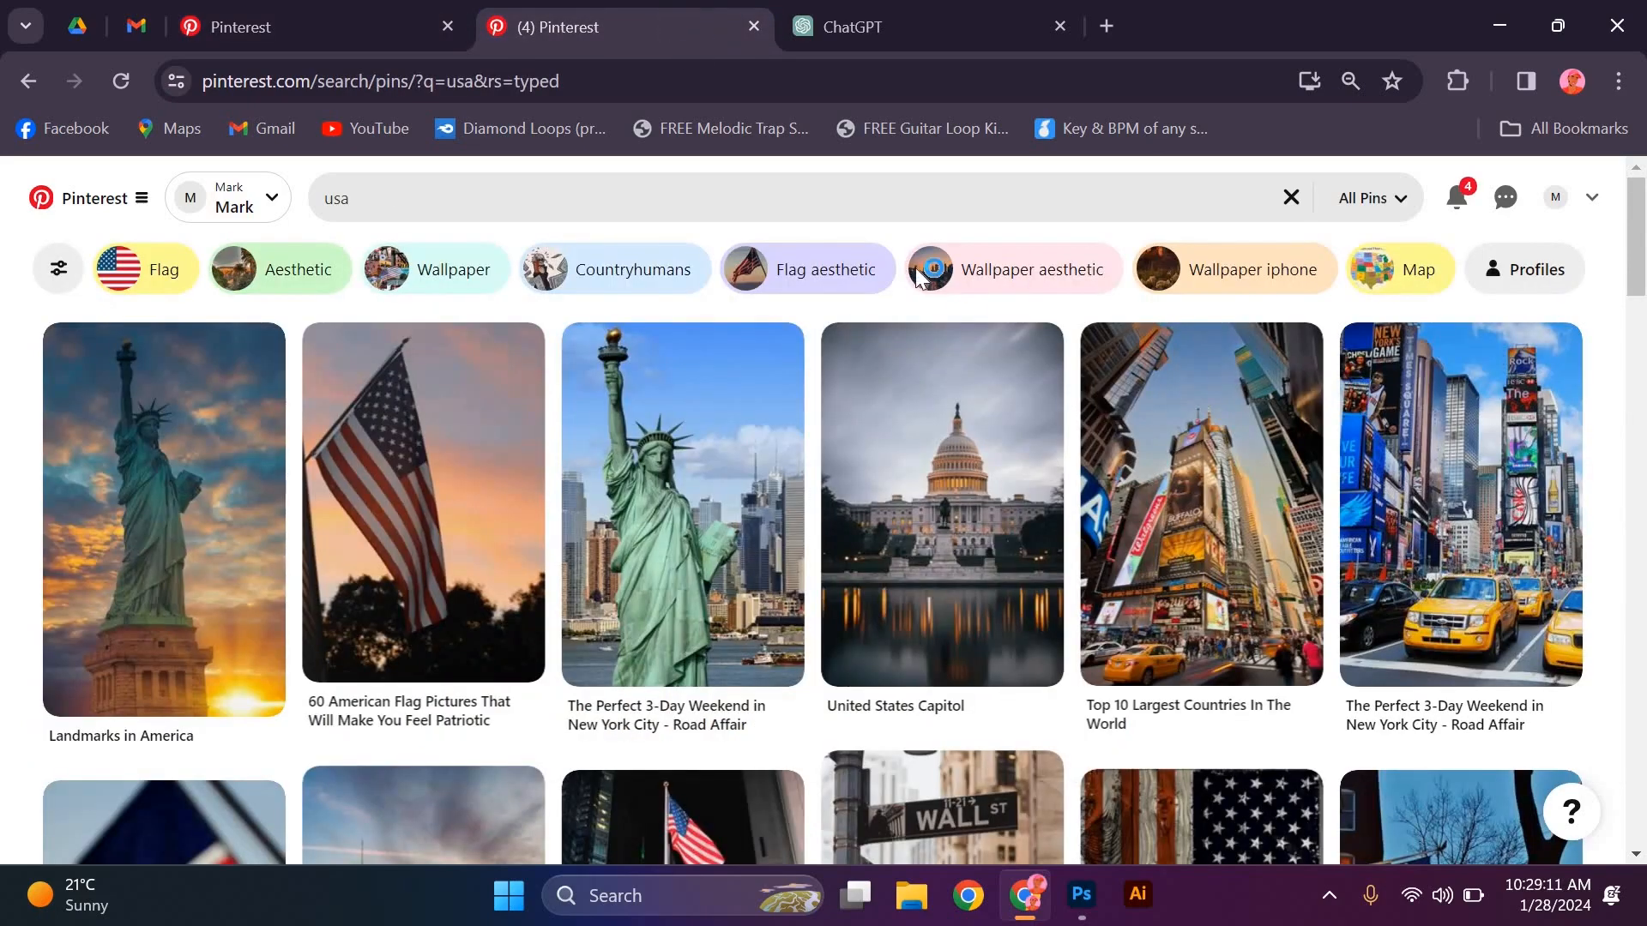
{"action": "scroll", "scroll_direction": "down", "scroll_amount": 3}
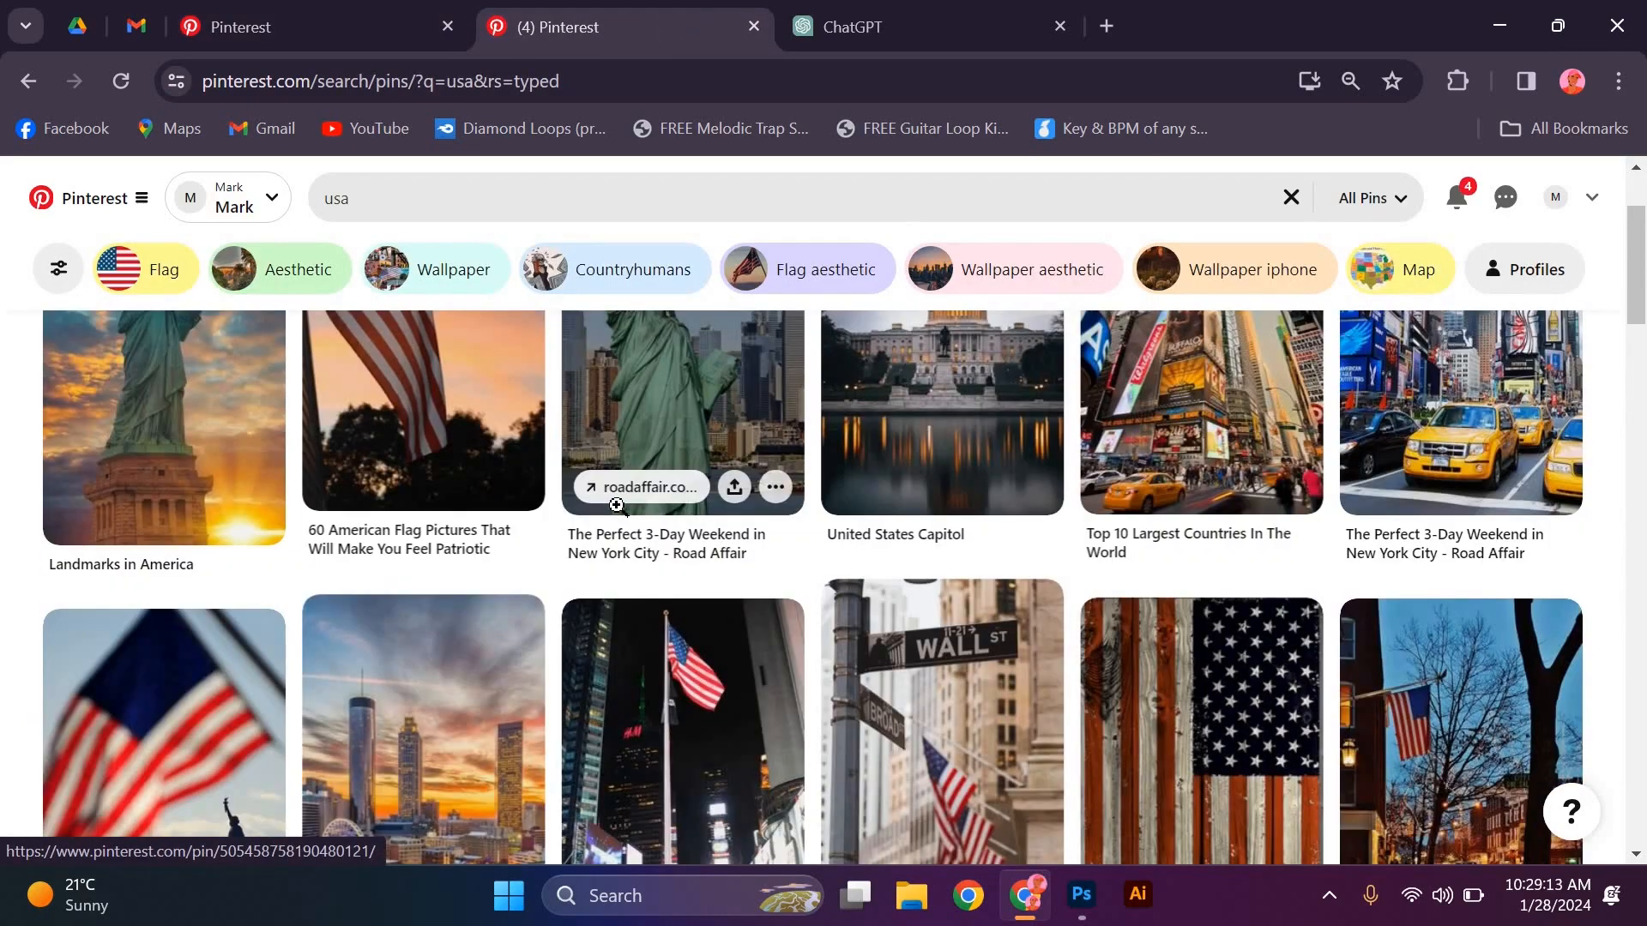
{"action": "scroll", "scroll_direction": "down", "scroll_amount": 3}
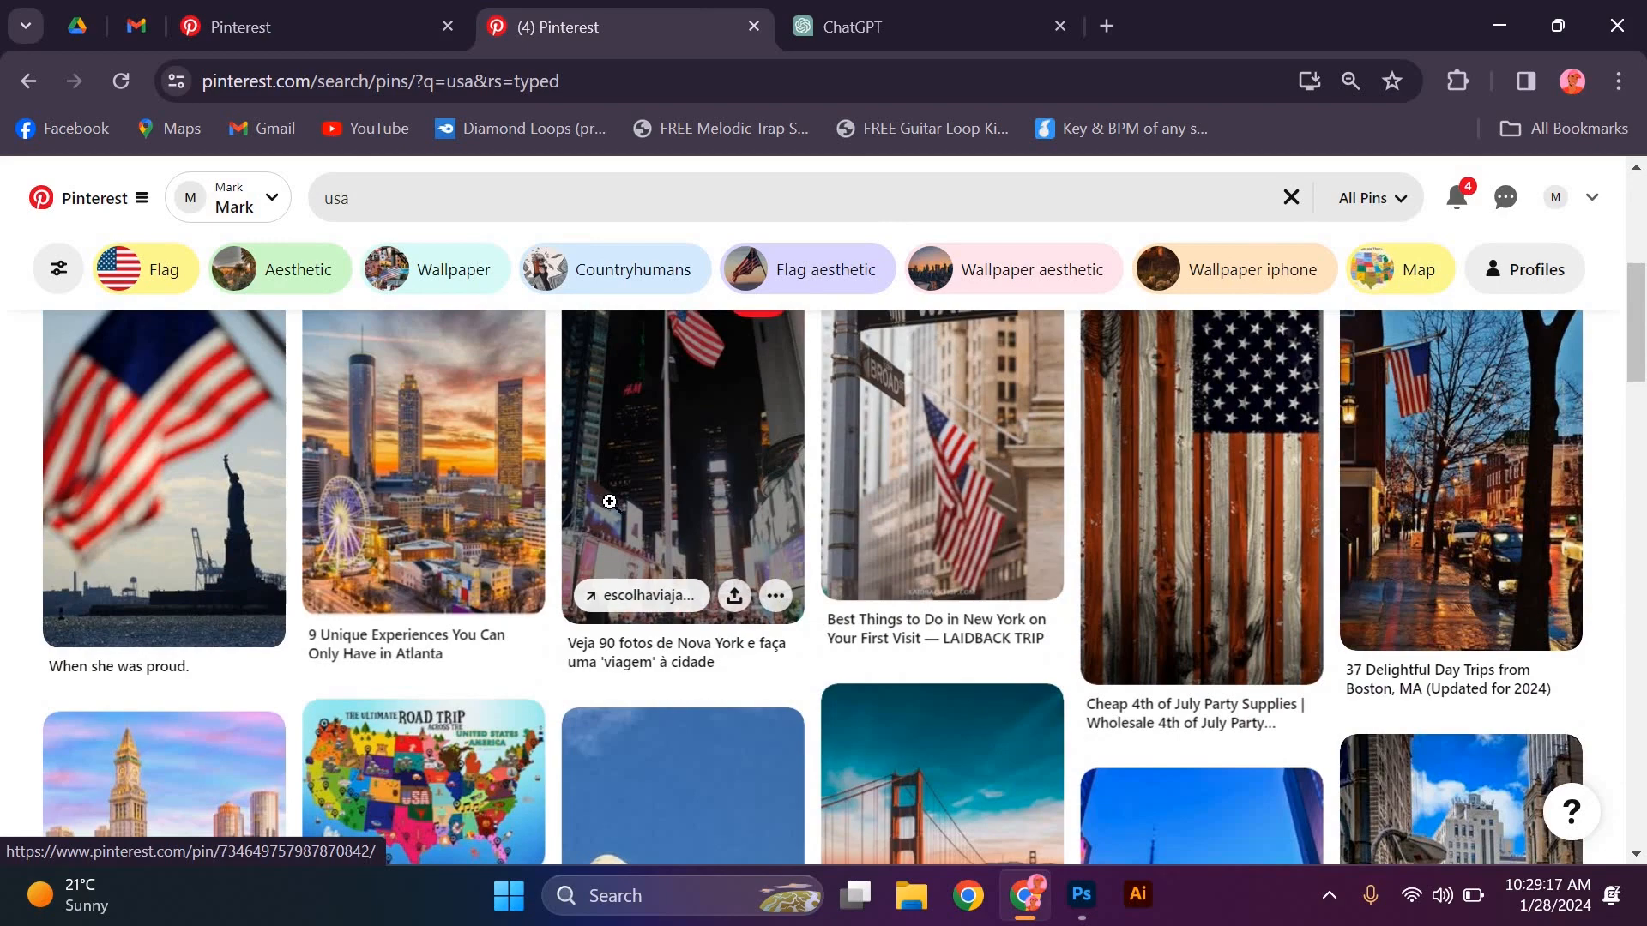
{"action": "mouse_move", "coordinate": [1112, 144]}
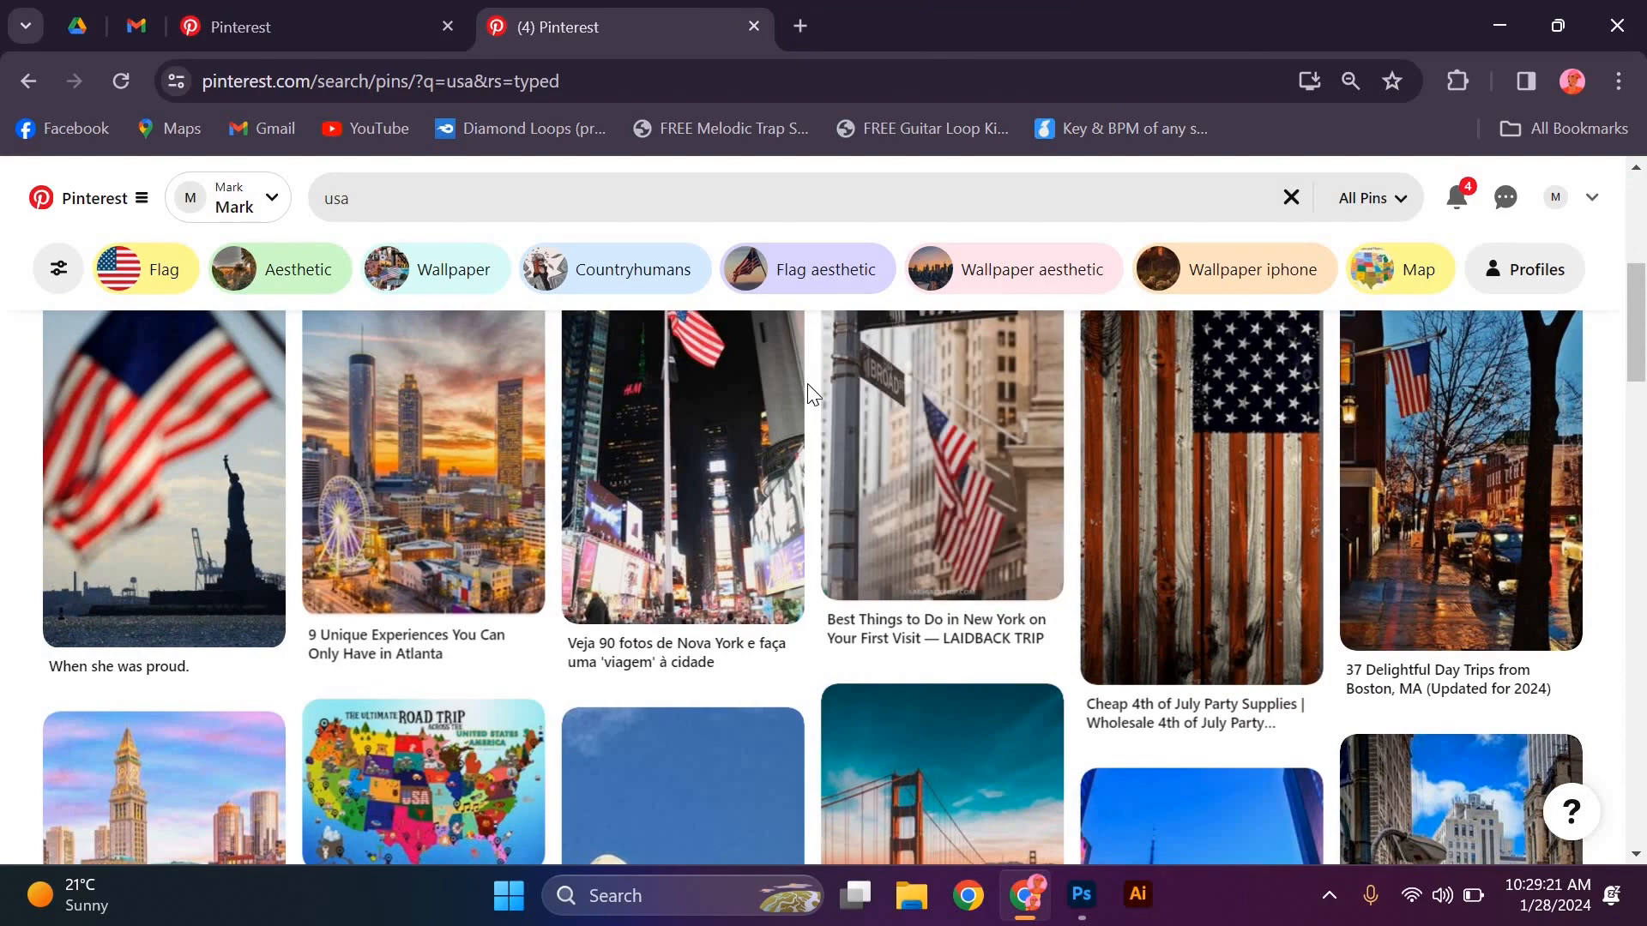
{"action": "scroll", "scroll_direction": "down", "scroll_amount": 3}
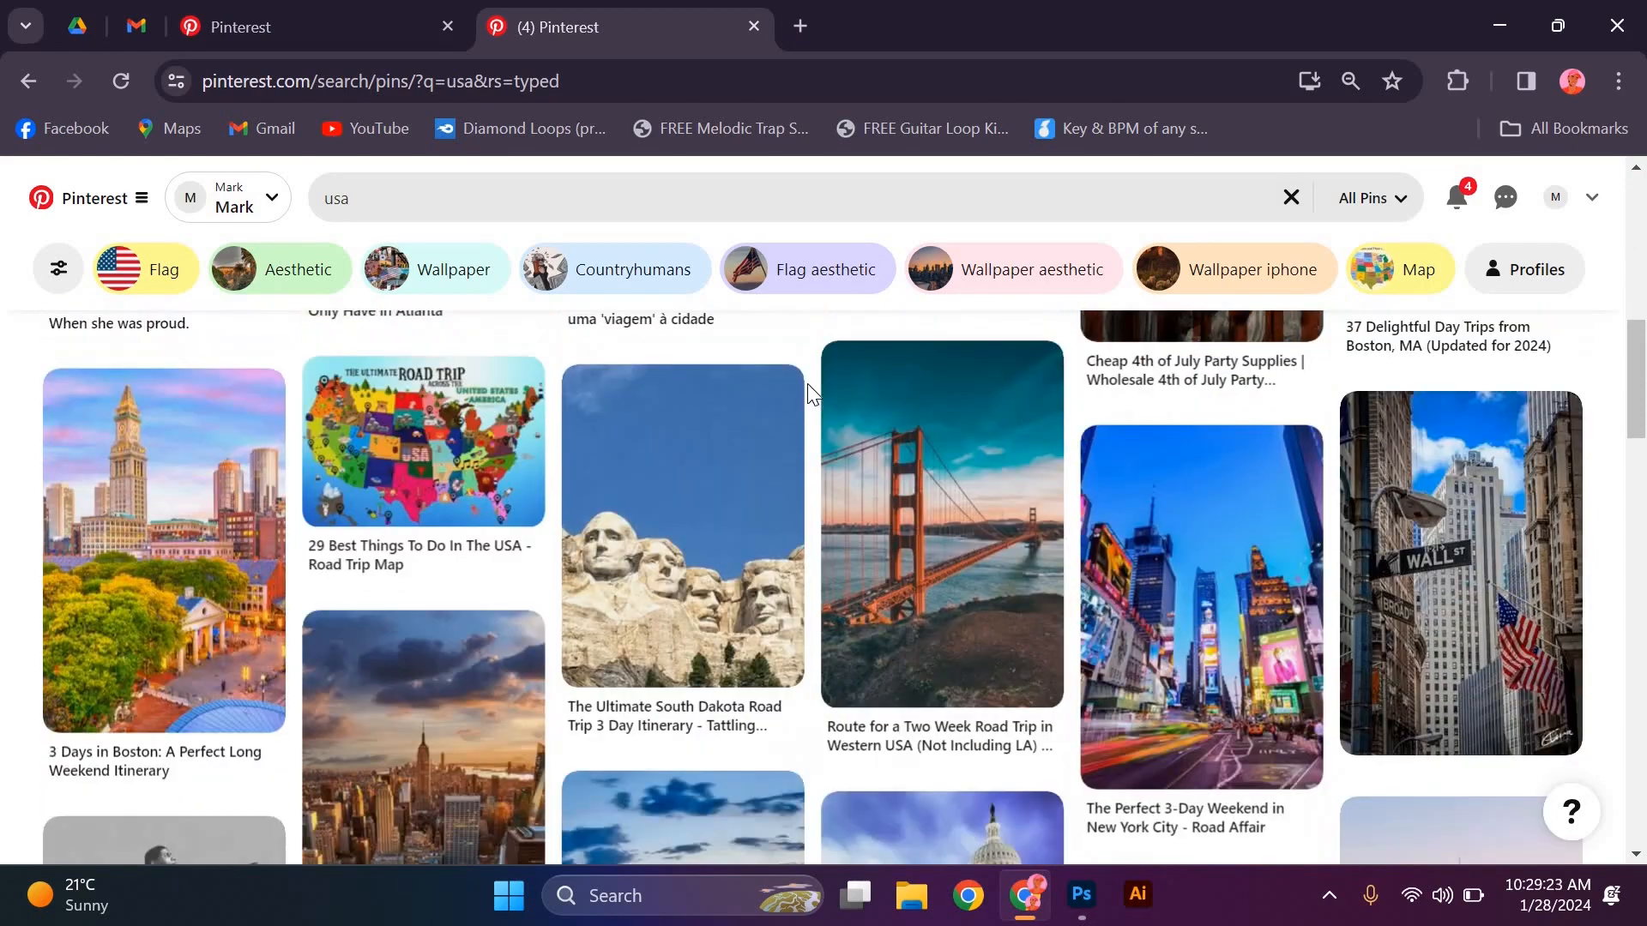
{"action": "mouse_move", "coordinate": [760, 168]}
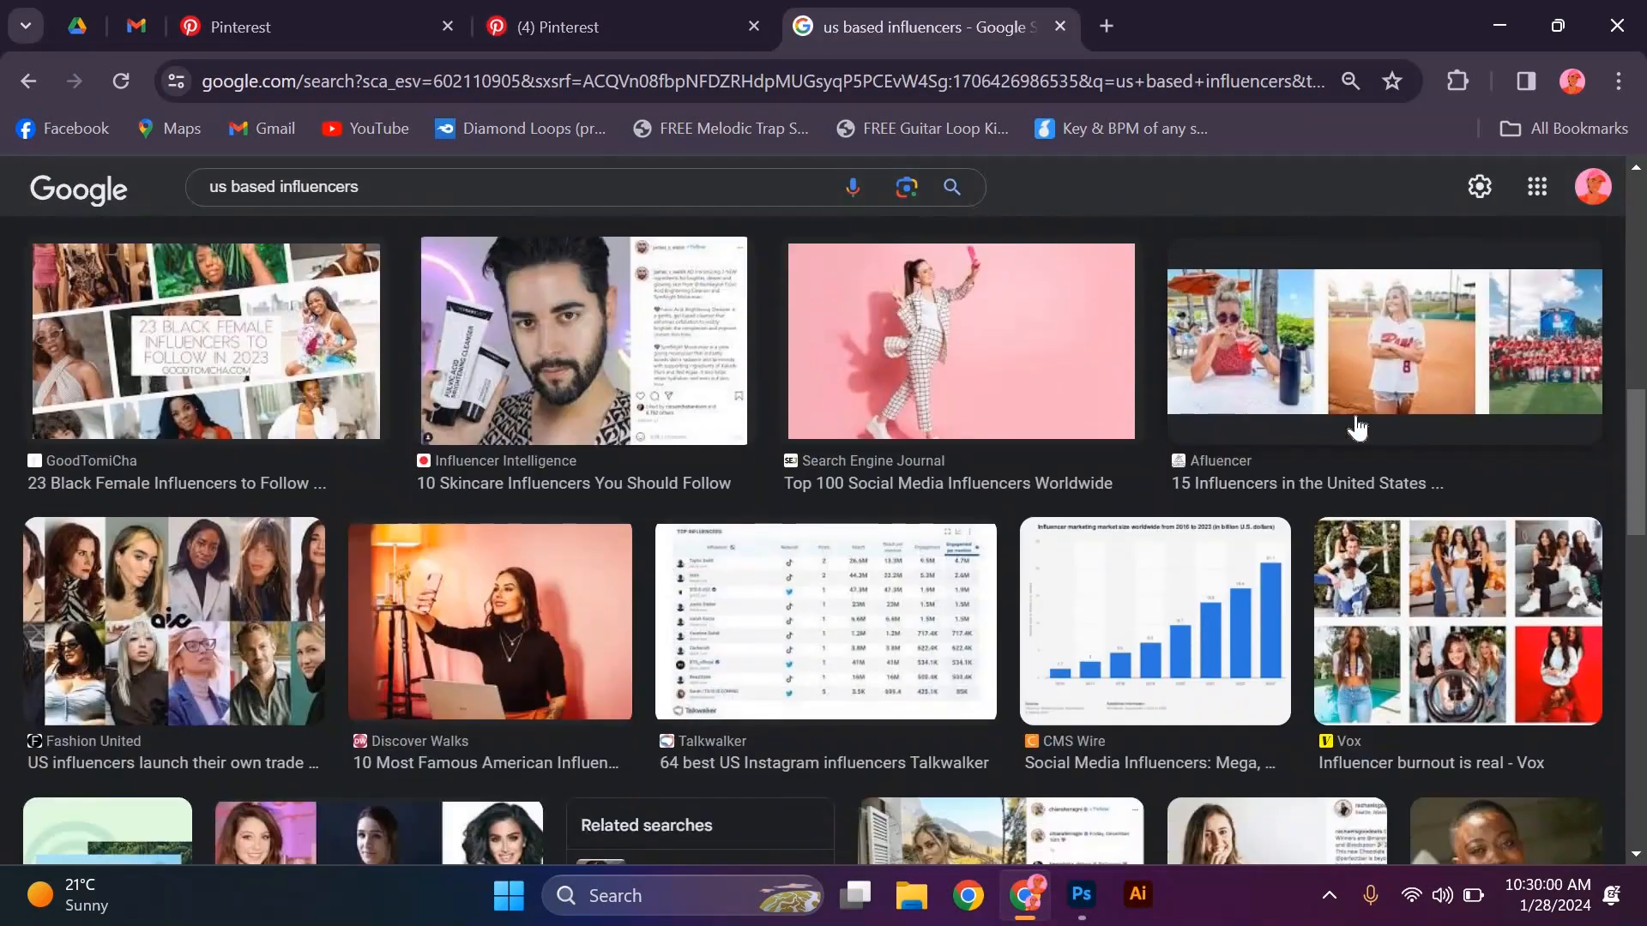
- Browse further down the Google image results for 'us based influencers'
{"action": "scroll", "scroll_direction": "down", "scroll_amount": 3}
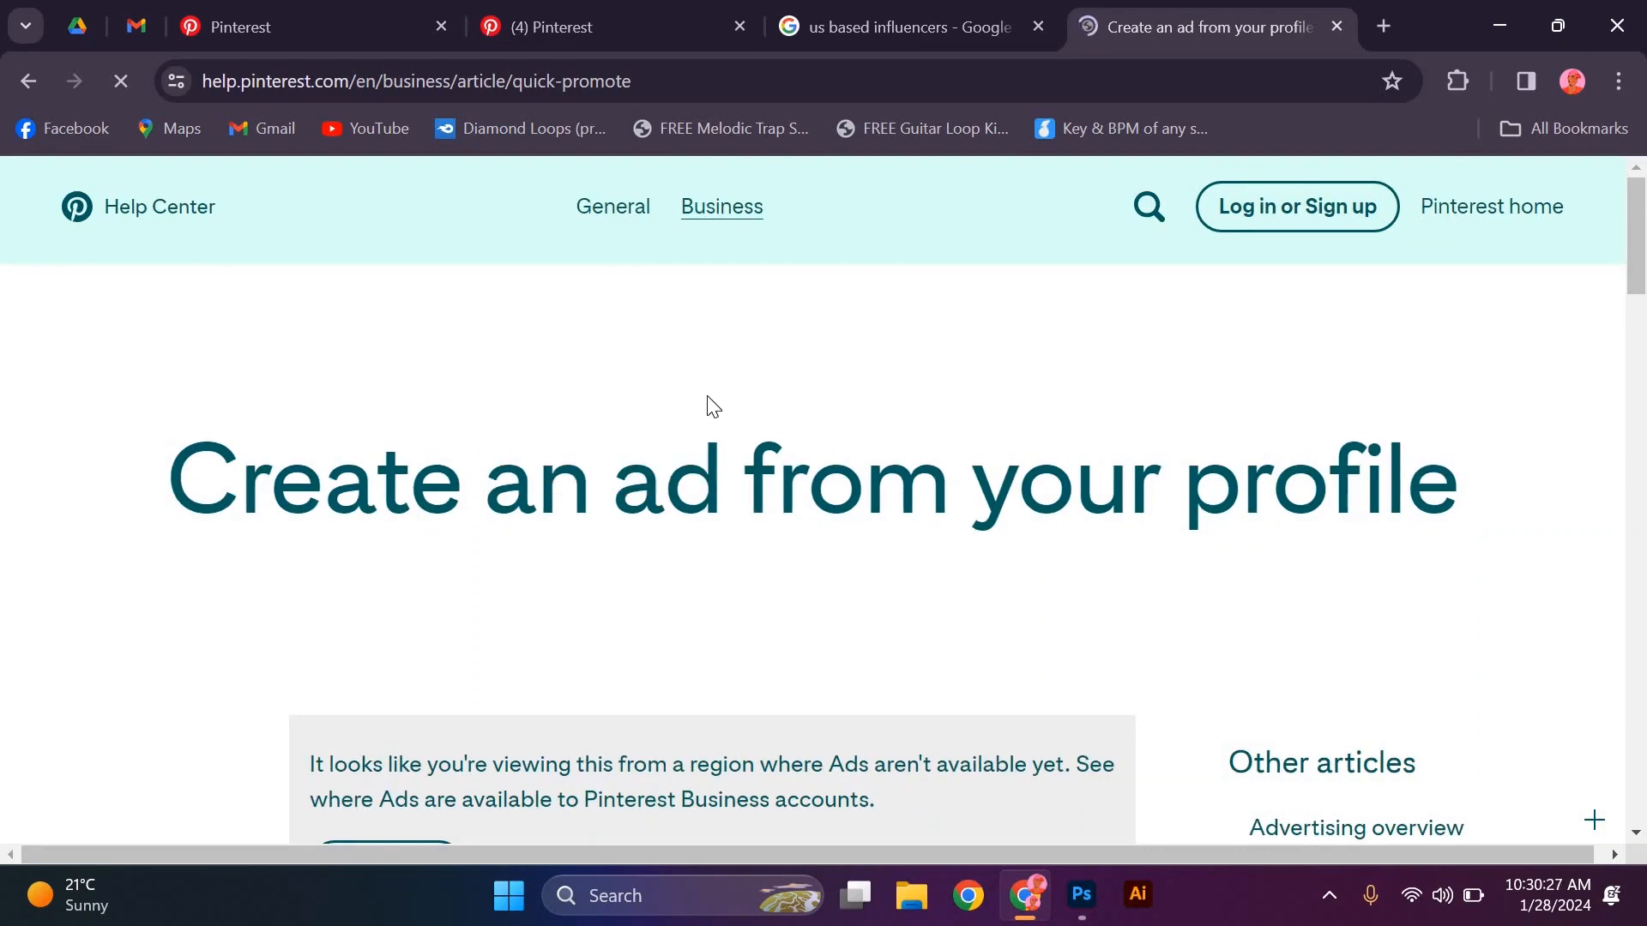
- Read through the 'Create an ad from your profile' steps, then return to the 'usa' pin results
{"action": "scroll", "scroll_direction": "down", "scroll_amount": 3}
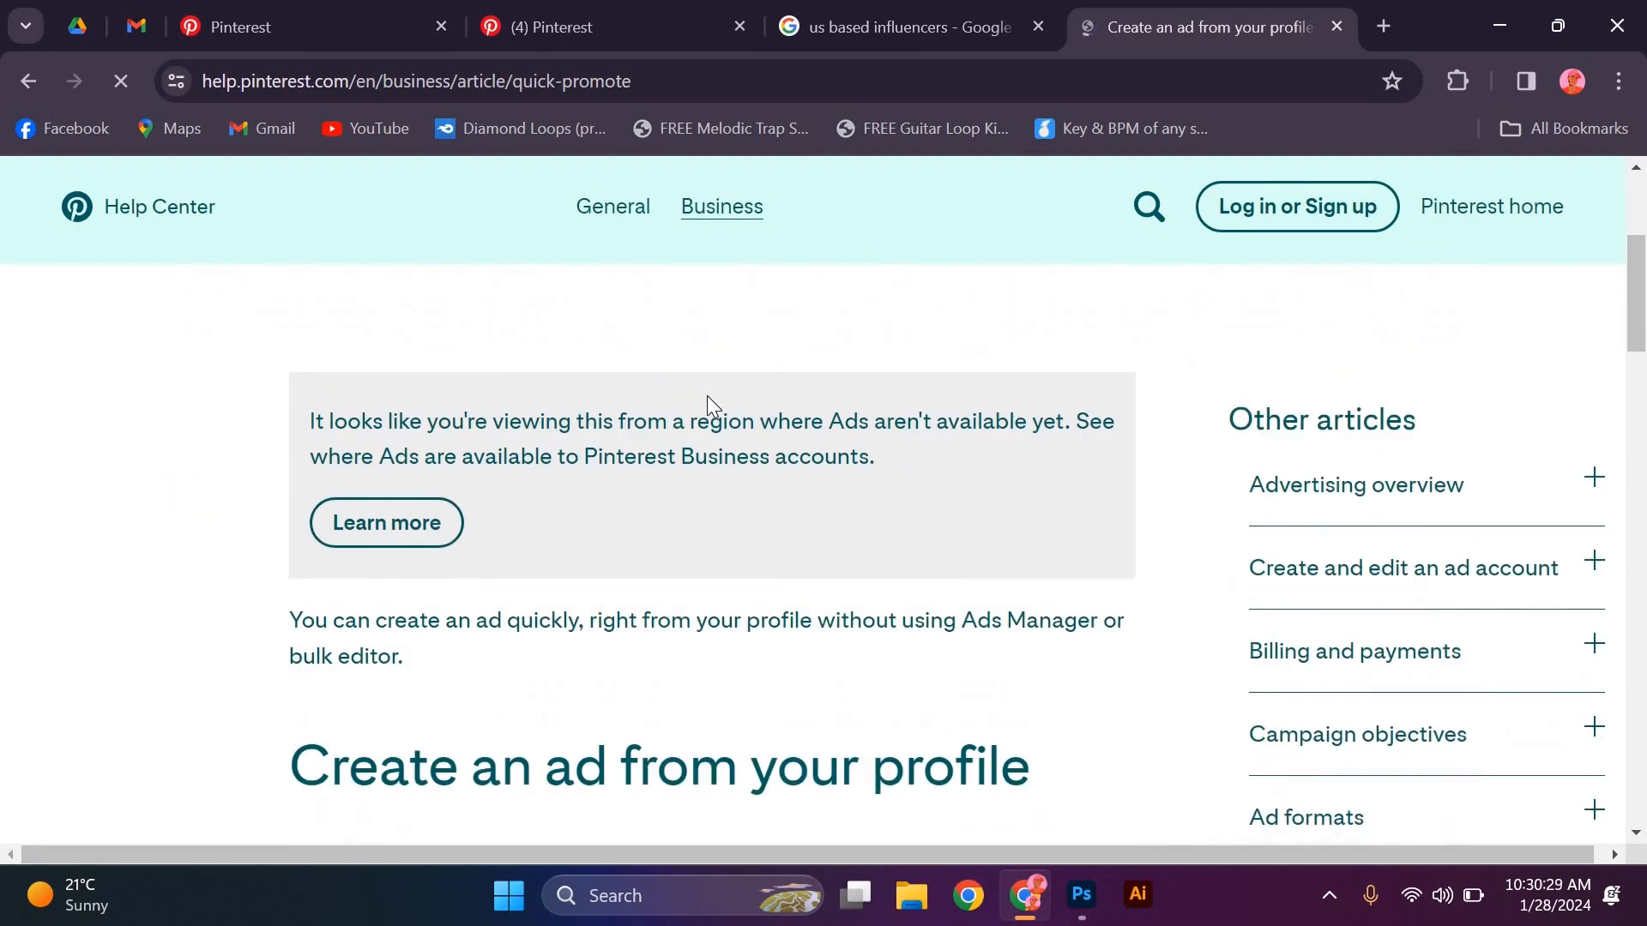
{"action": "scroll", "scroll_direction": "down", "scroll_amount": 3}
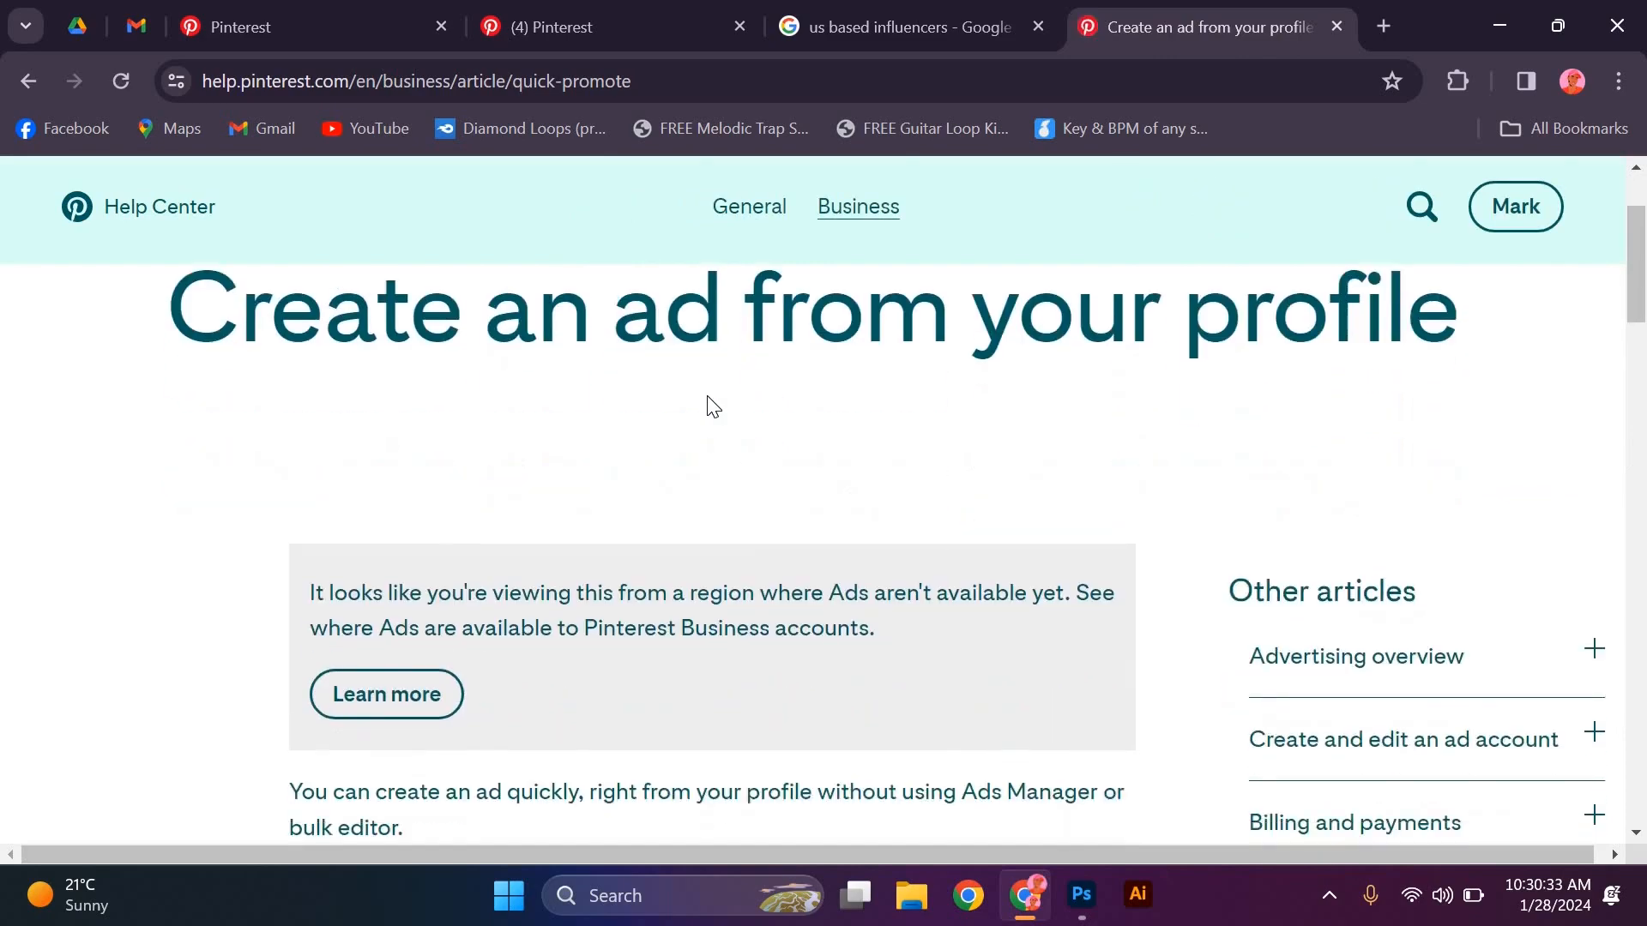
{"action": "scroll", "scroll_direction": "down", "scroll_amount": 3}
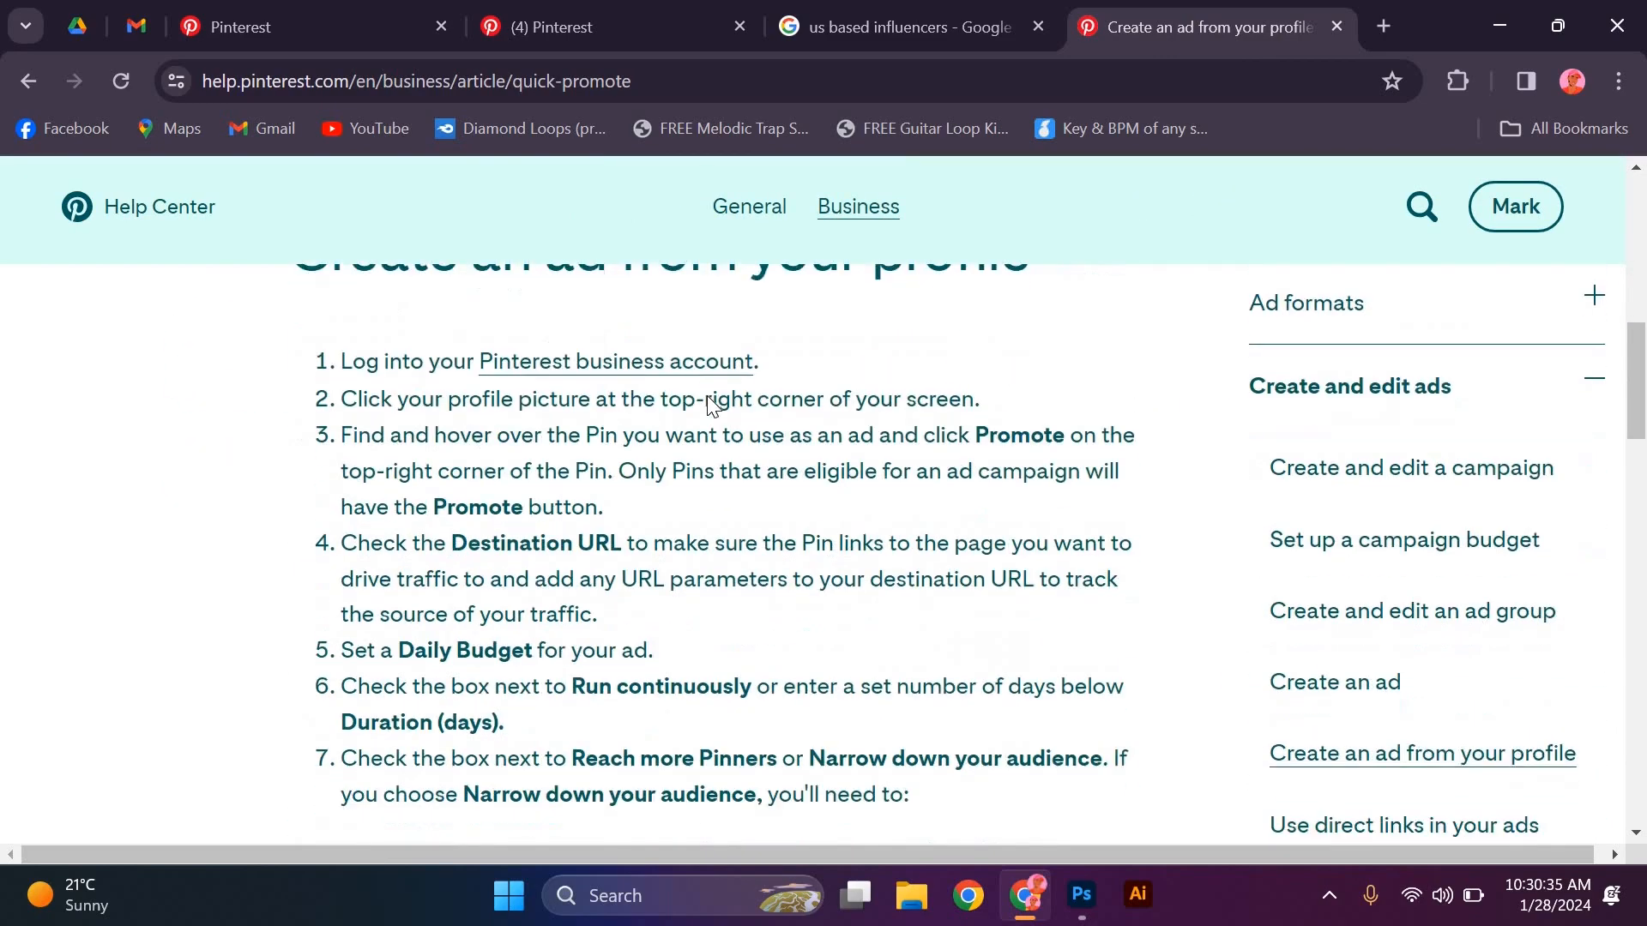
{"action": "scroll", "scroll_direction": "down", "scroll_amount": 3}
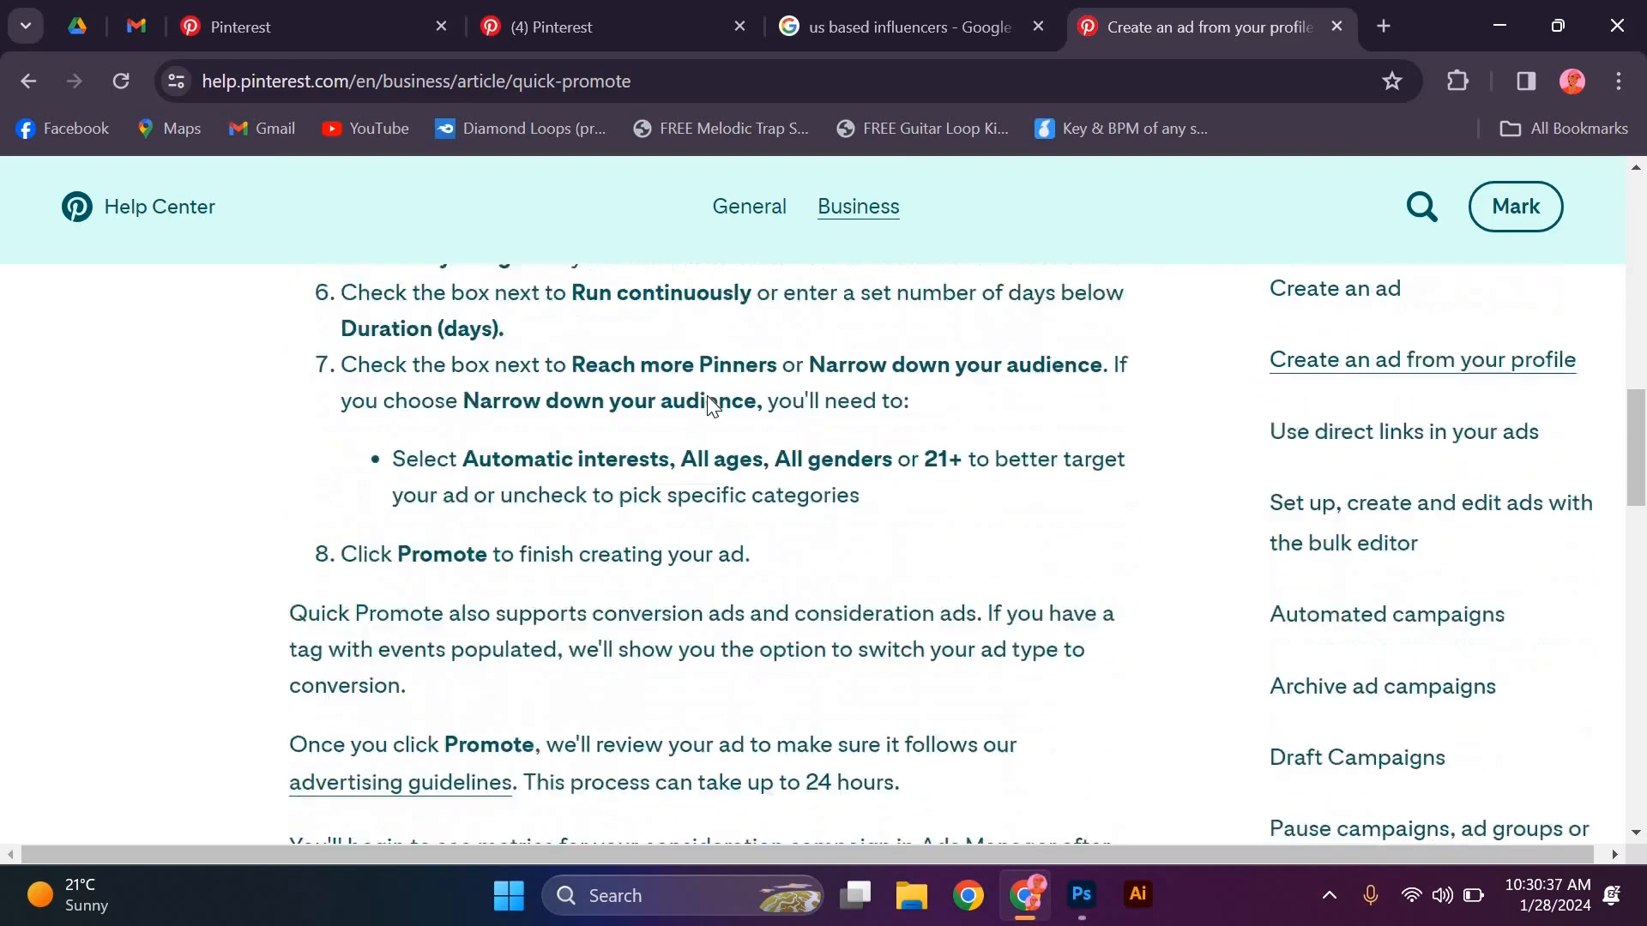
{"action": "scroll", "scroll_direction": "down", "scroll_amount": 3}
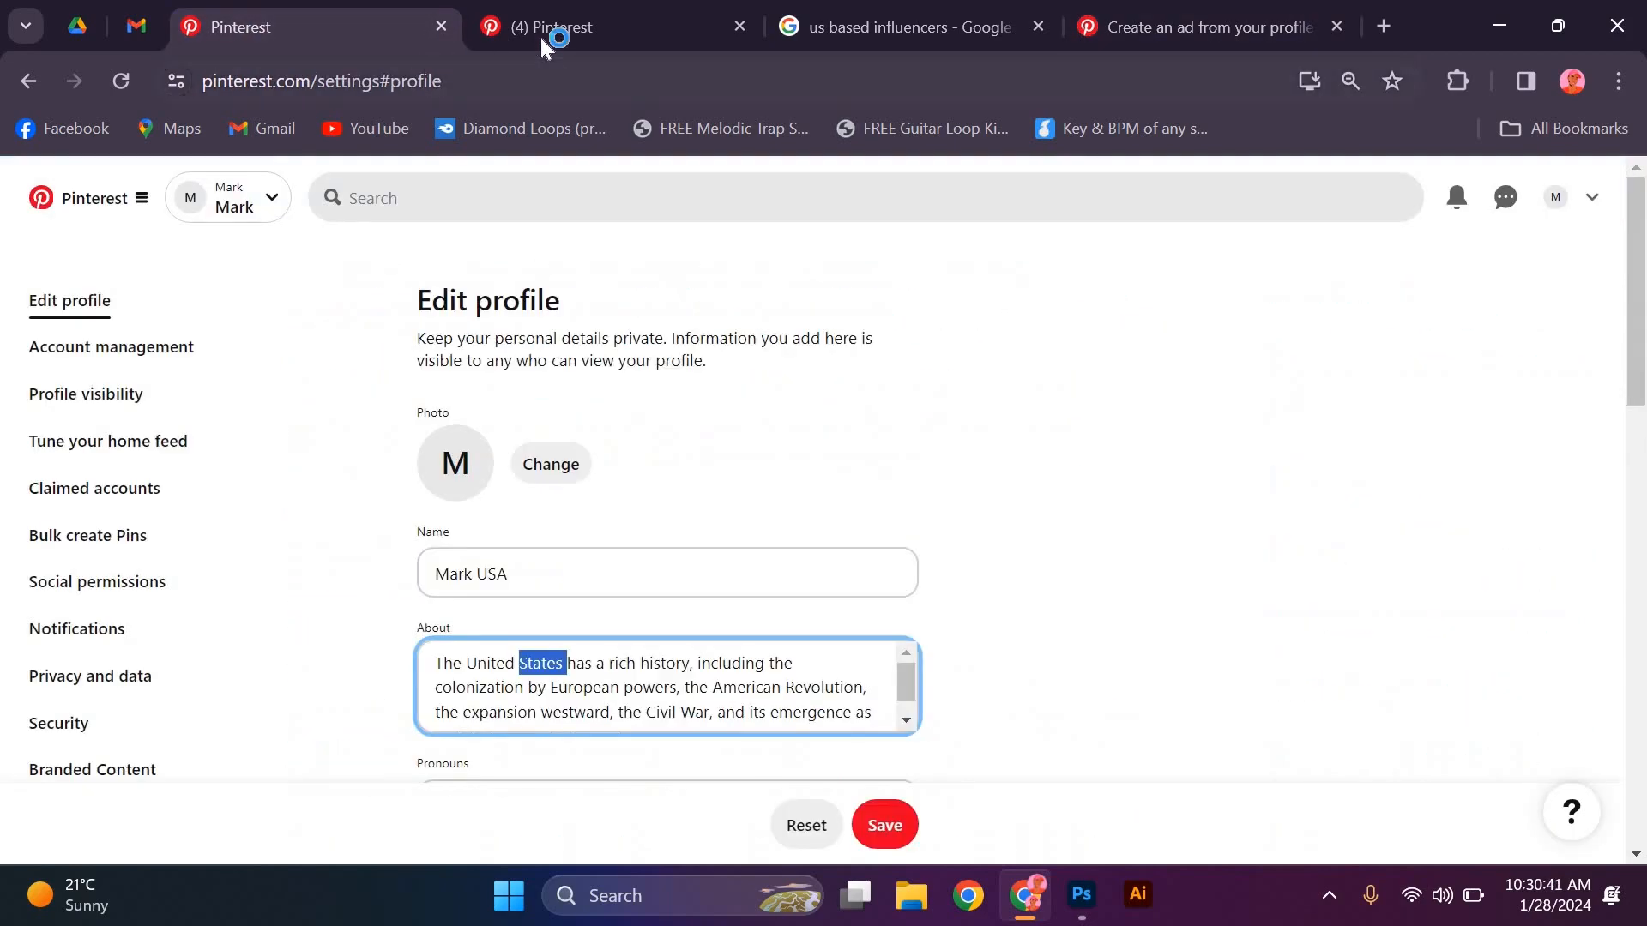
{"action": "left_click", "coordinate": [569, 26]}
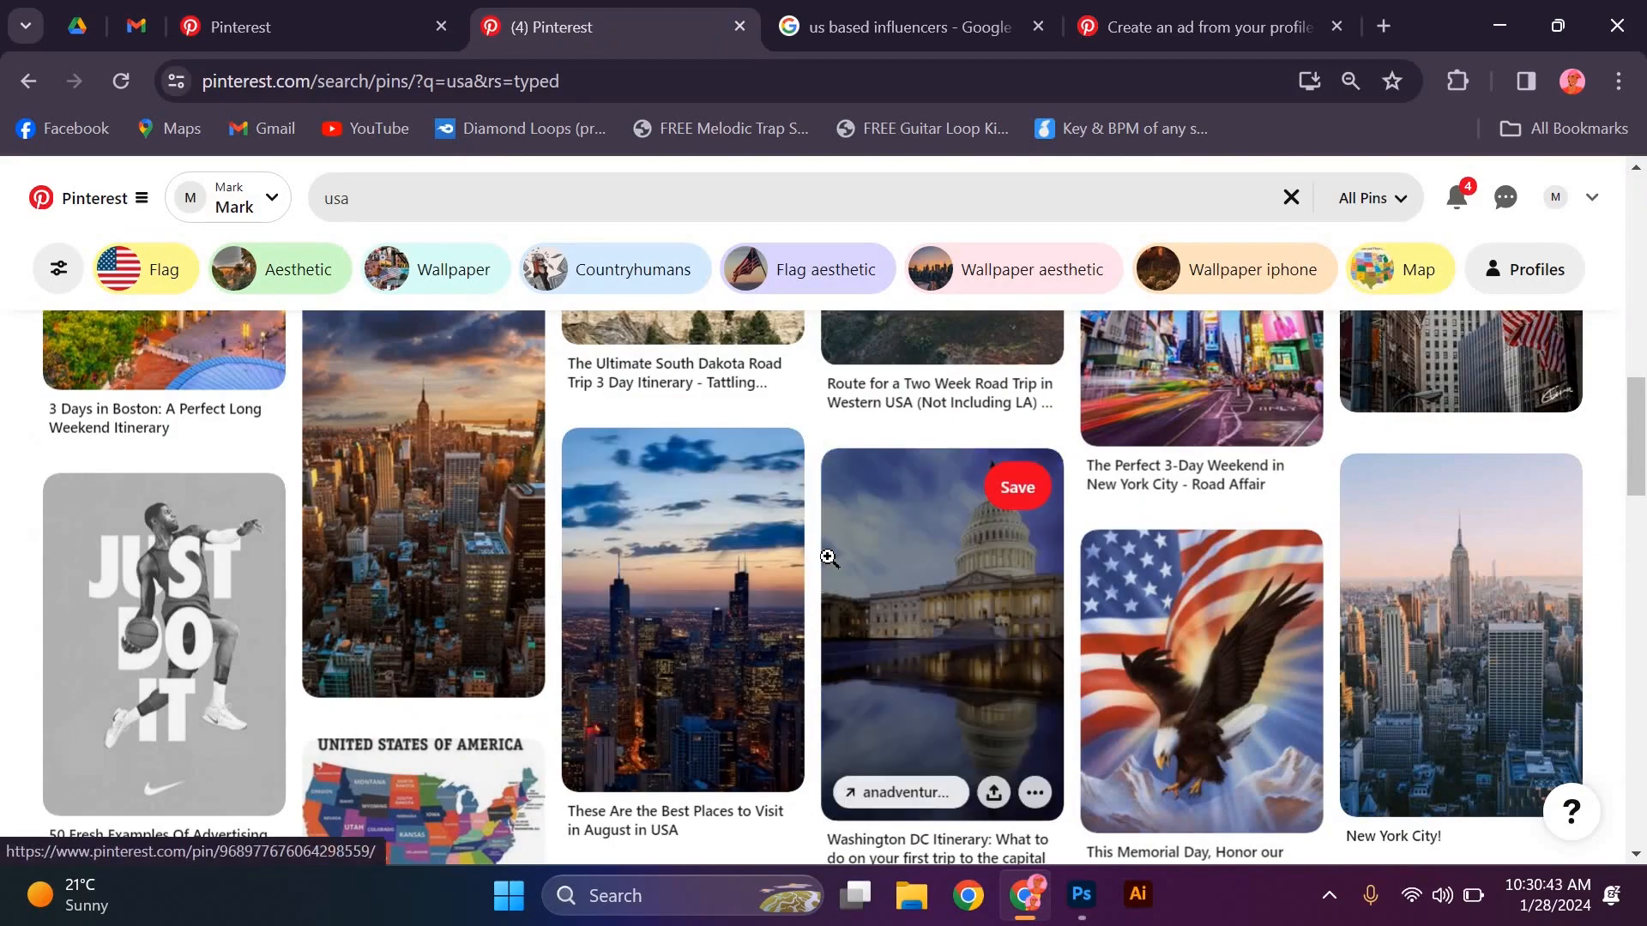